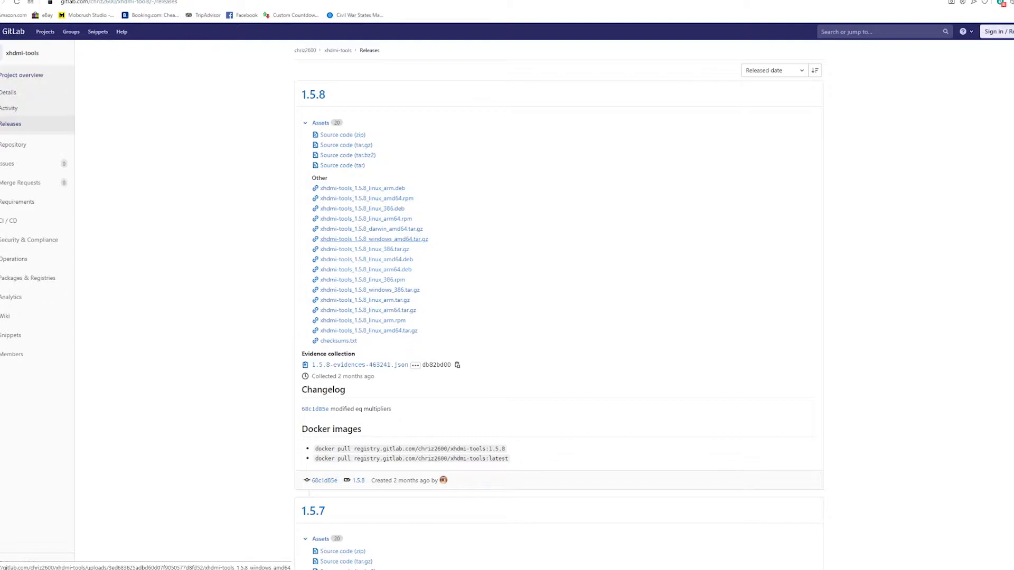
Download the xhdmi-tools 1.5.8 windows_amd64 tar.gz archive and select it in its folder
left_click(373, 238)
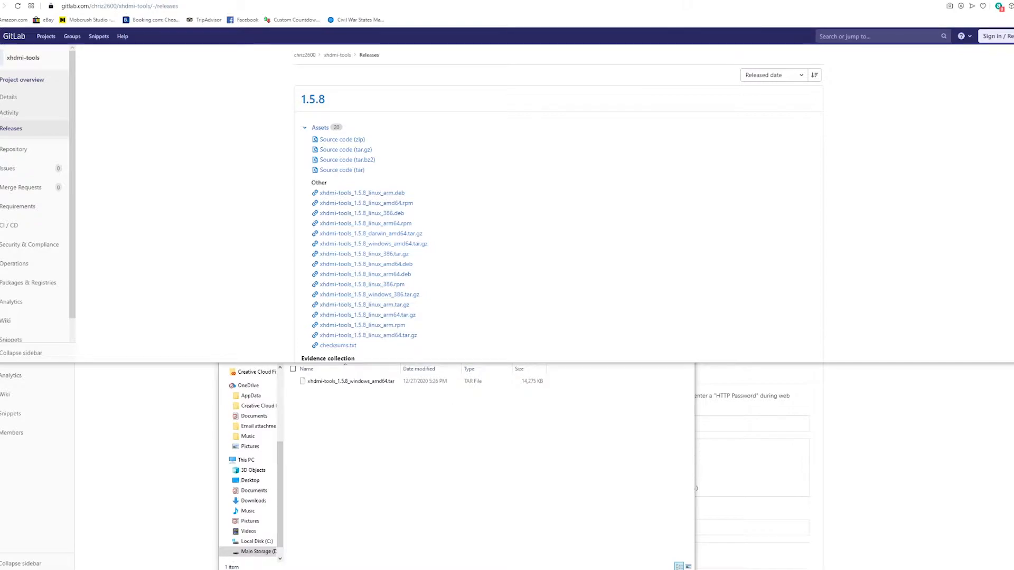
left_click(352, 381)
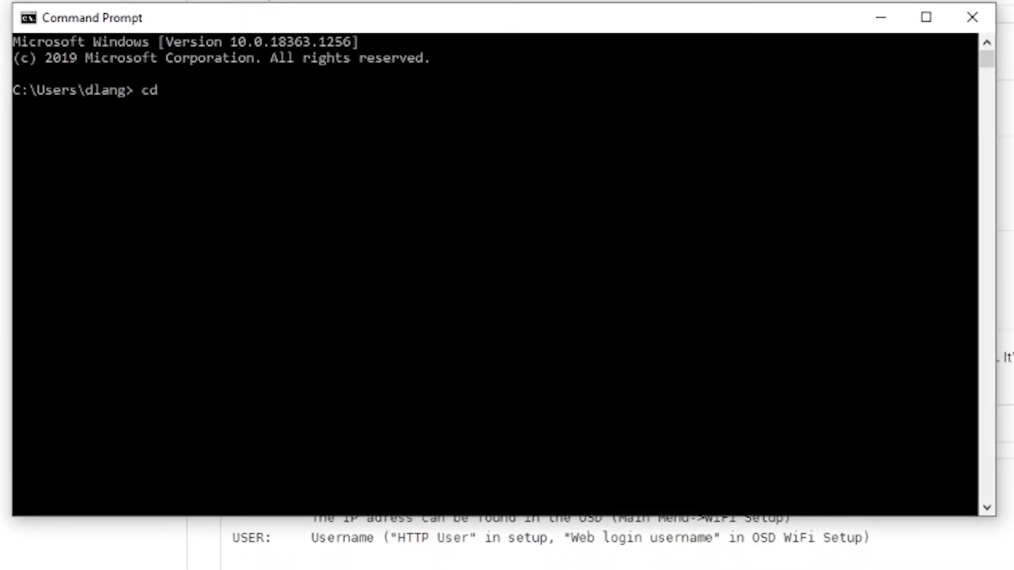
Change to the Desktop folder, show xhdmi-tools help, and try adding console PS1
type("desktop")
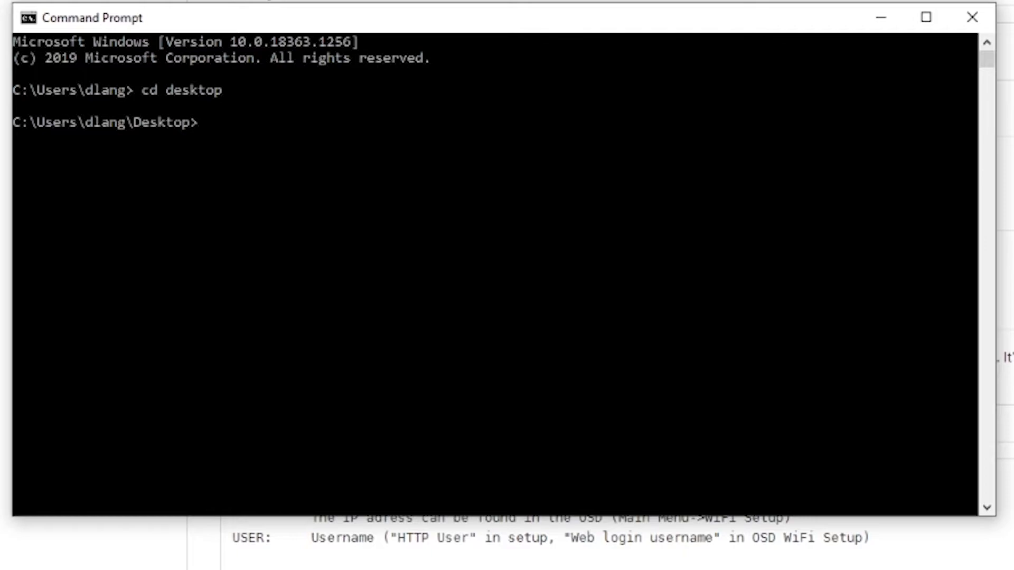
type("xhdmi-tools")
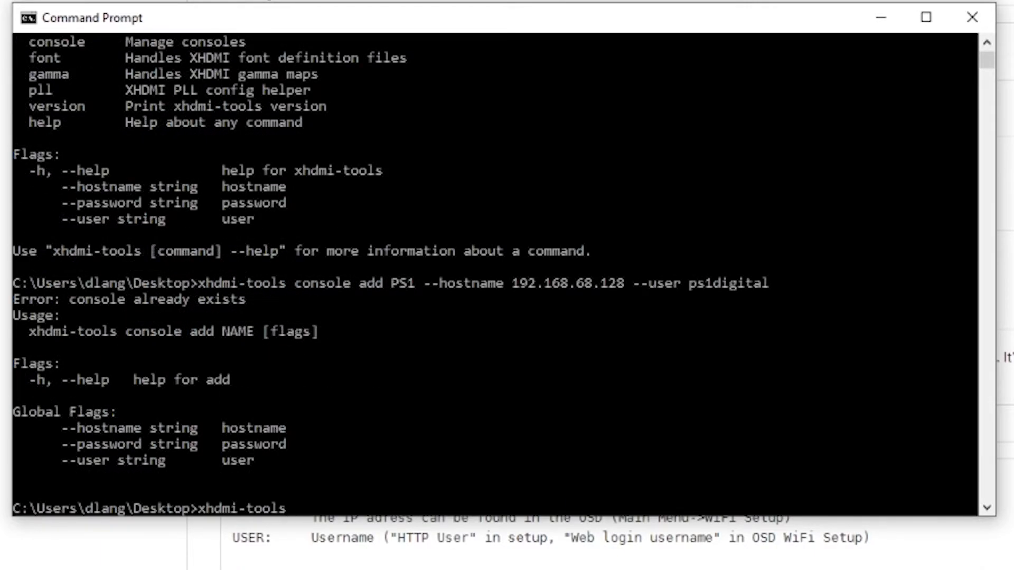
Add console PSX at 192.168.68.128 with user ps1digital, then list saved consoles
type("console add PS")
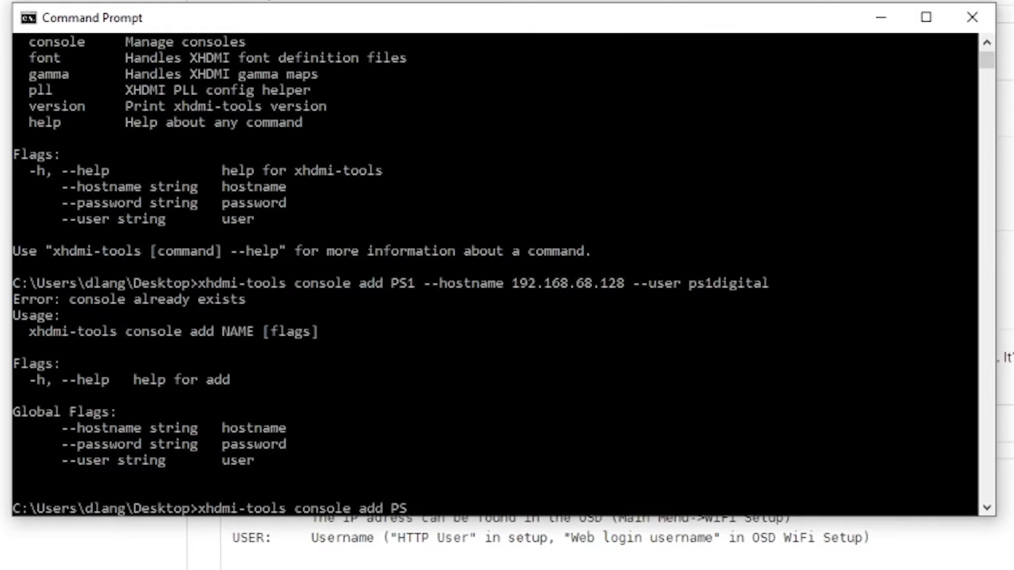
type("X")
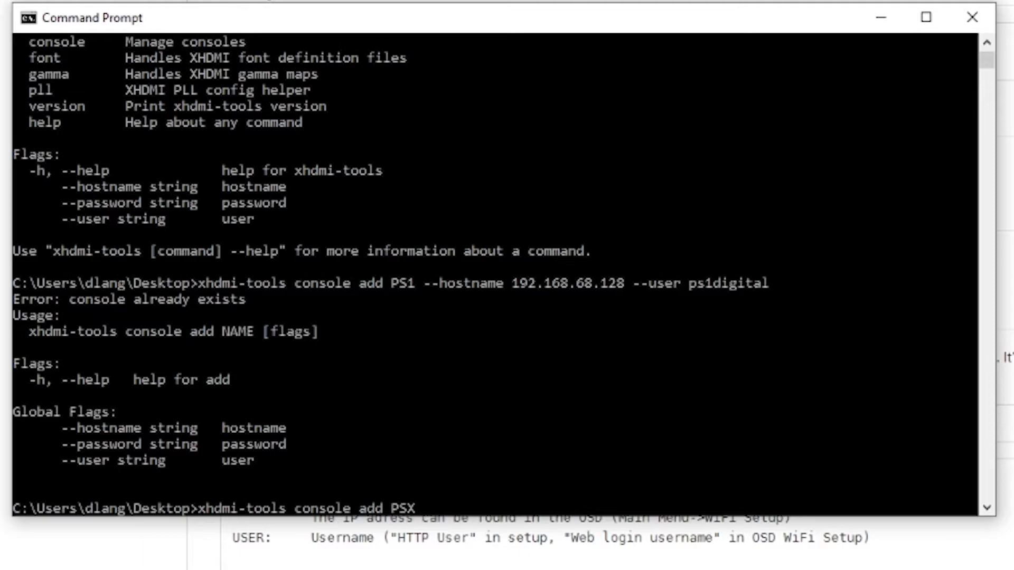
type("--hostname 192.168.68.128")
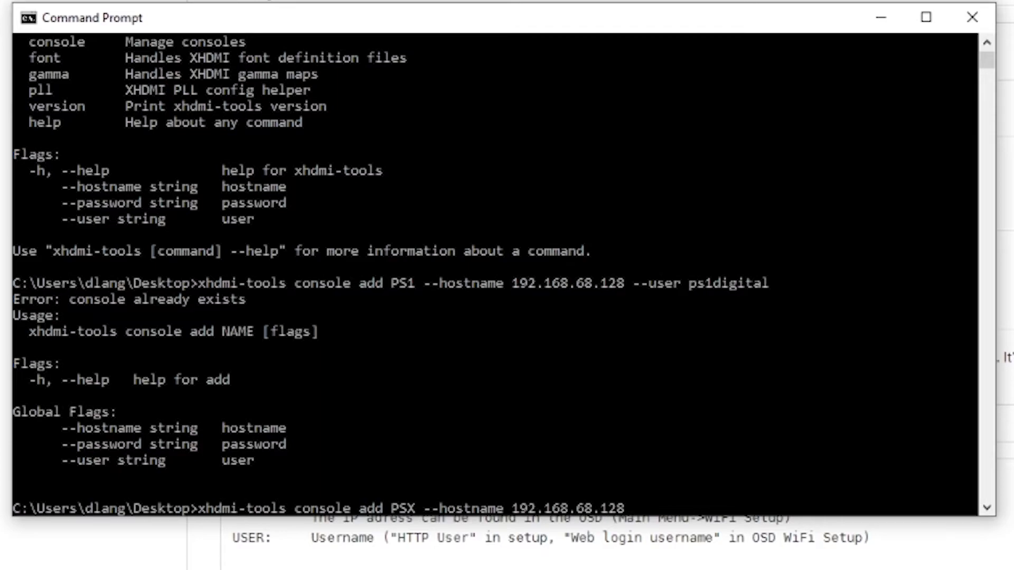
type("--user")
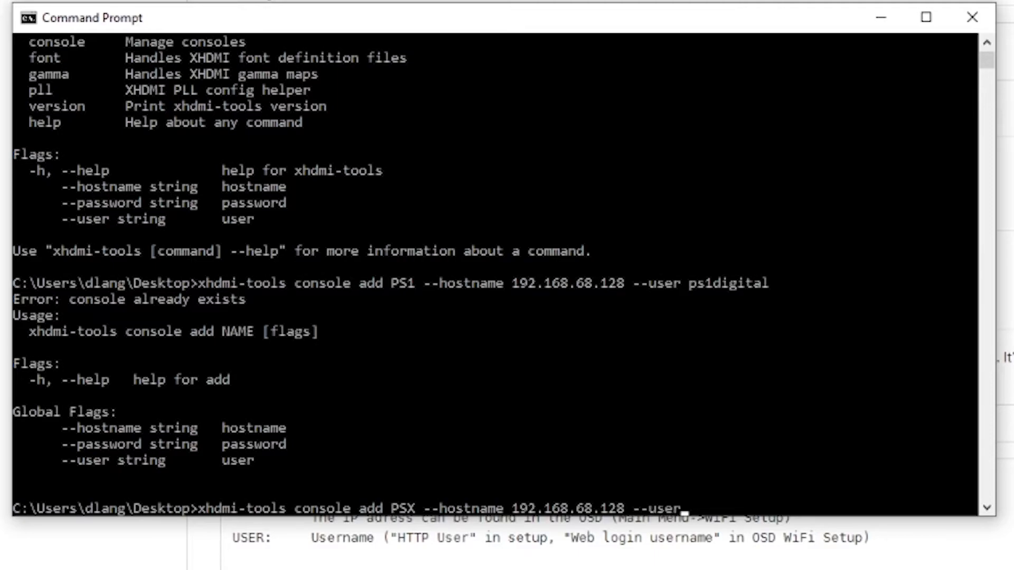
type("p")
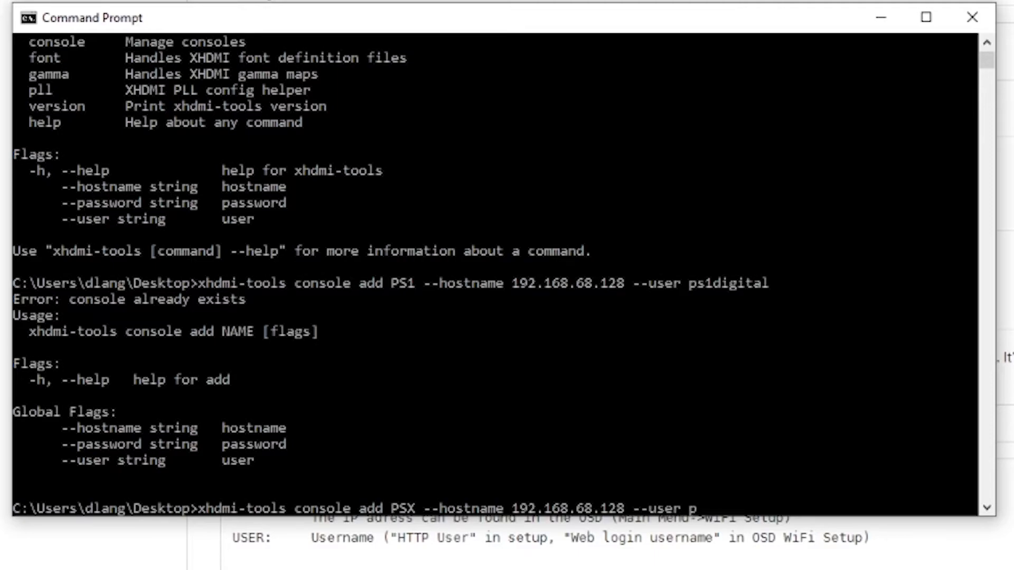
type("s1digit")
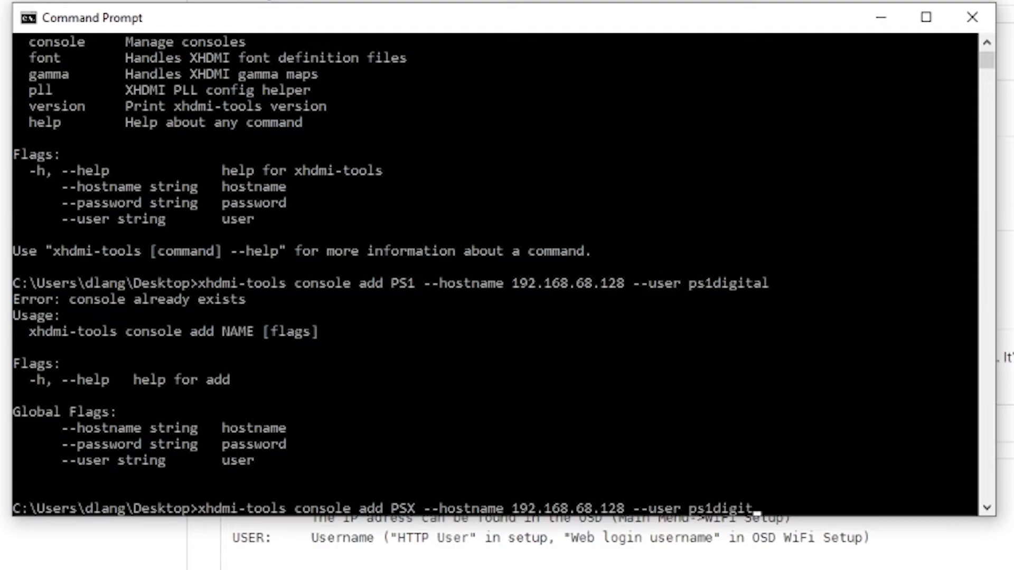
key("Return")
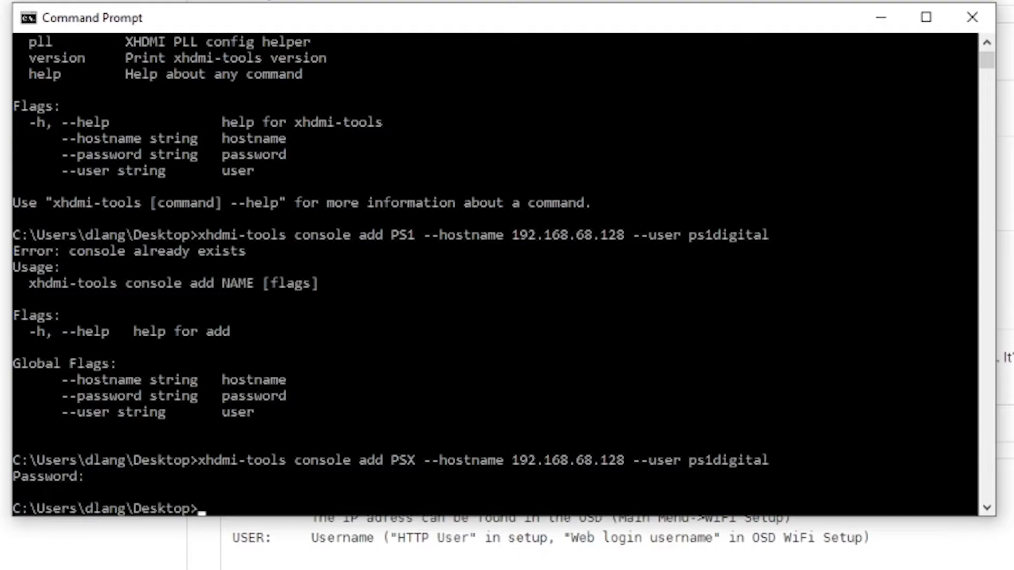
type("xhdmi-tools")
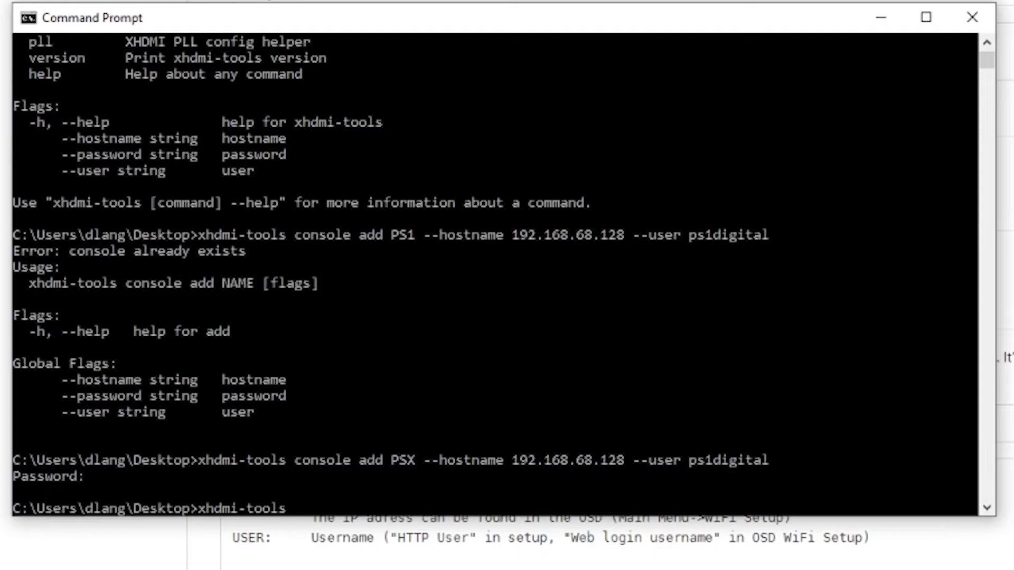
type("console list")
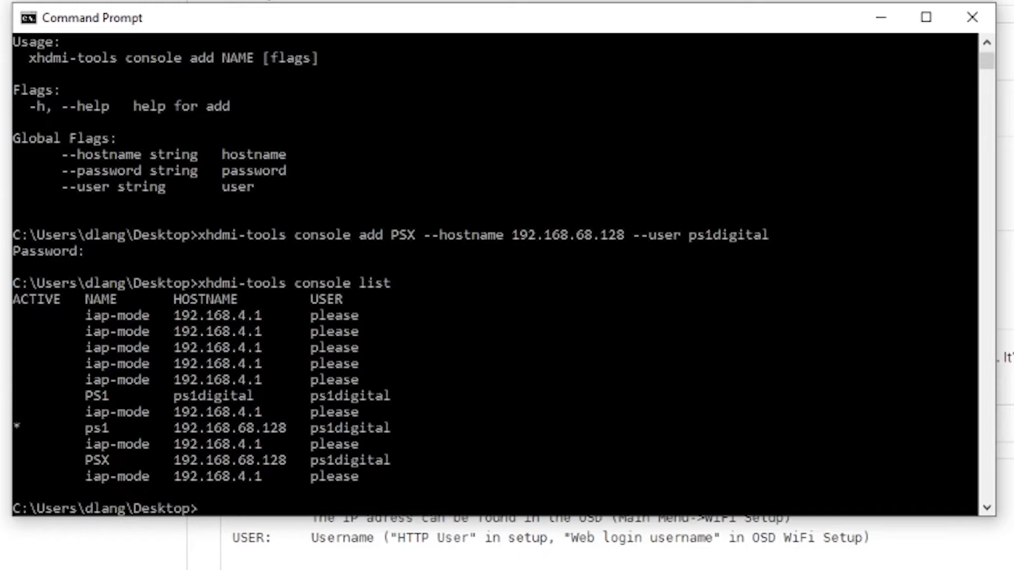
Select ps1 as the console for xhdmi-tools with 'console use ps1'
type("xhdmi-tools")
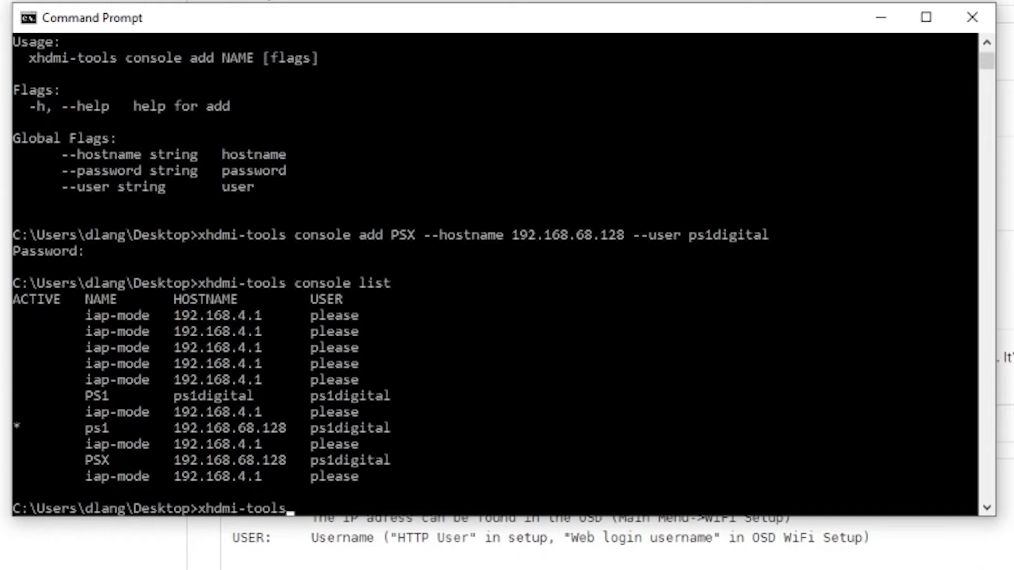
type("con")
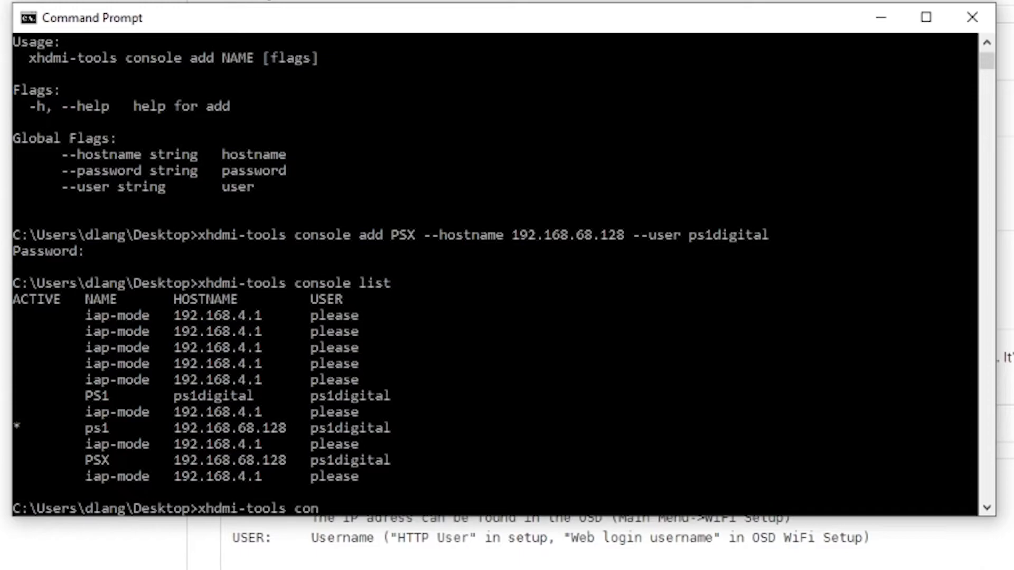
type("sole a")
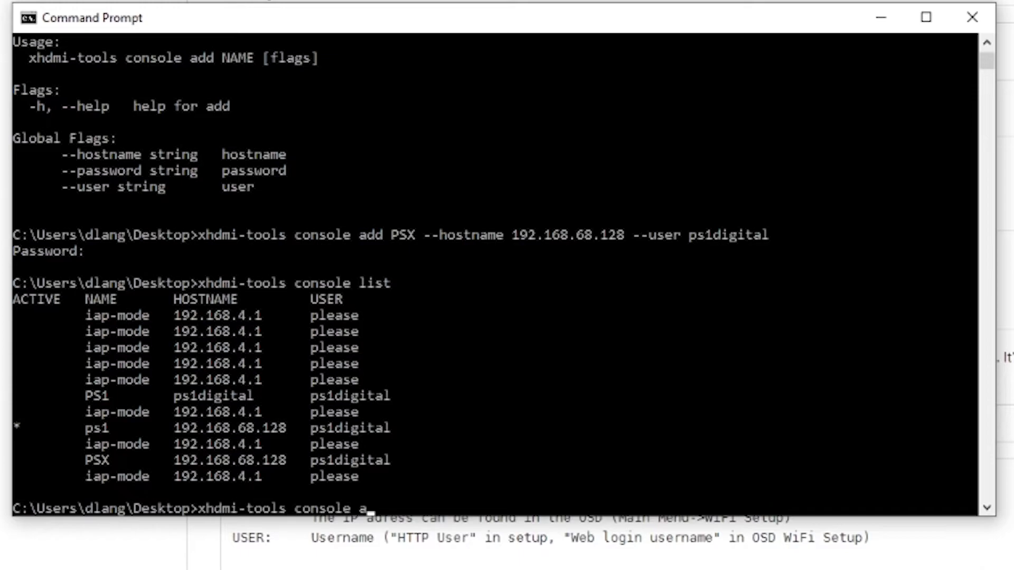
type("use")
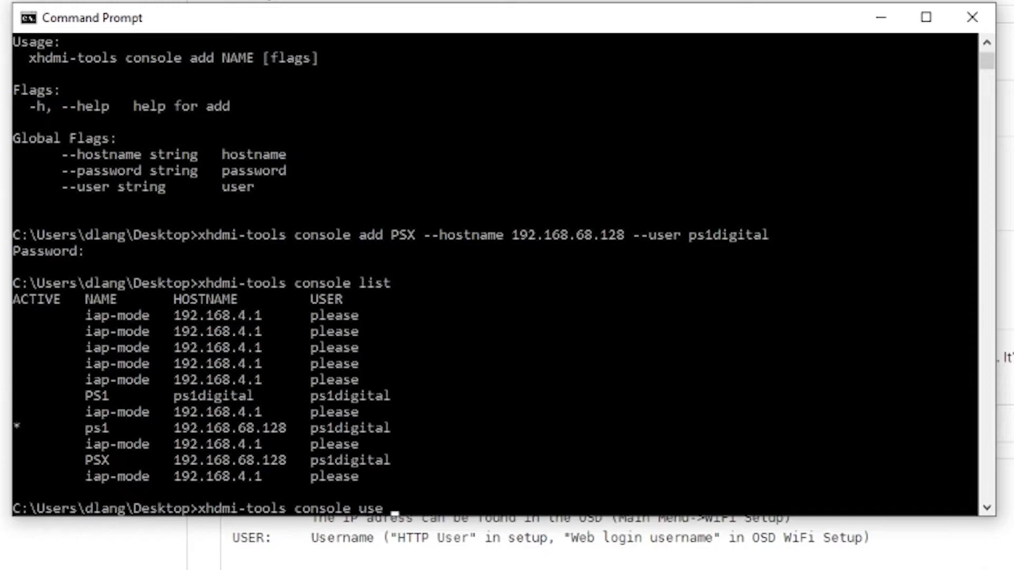
type("ps1")
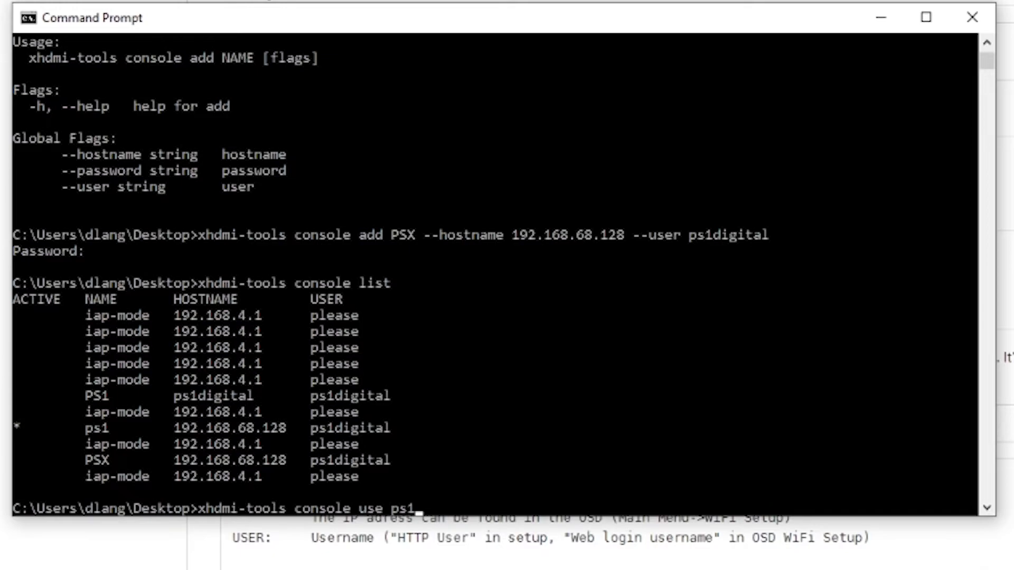
key("Return")
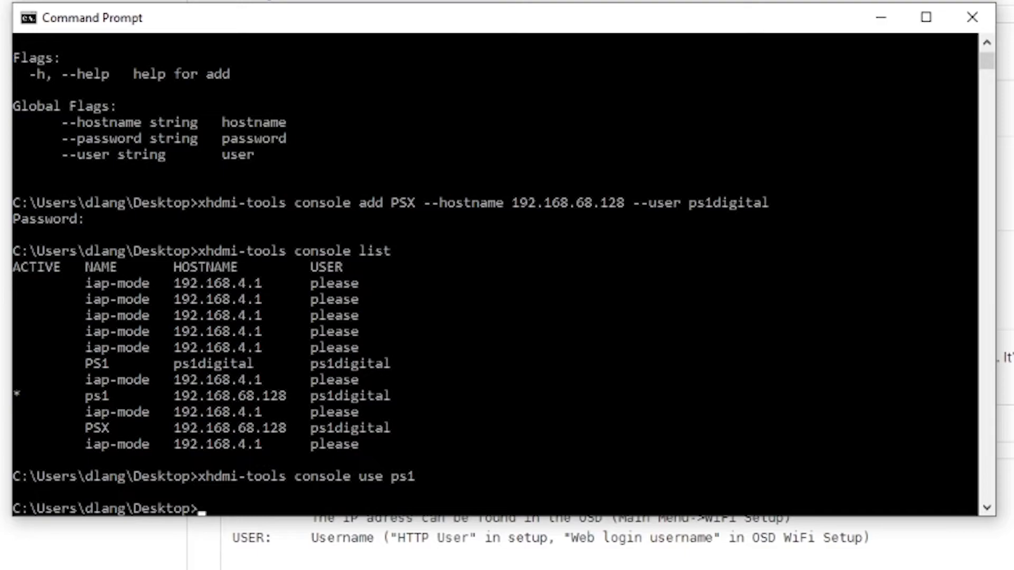
type("xhdmi-tools")
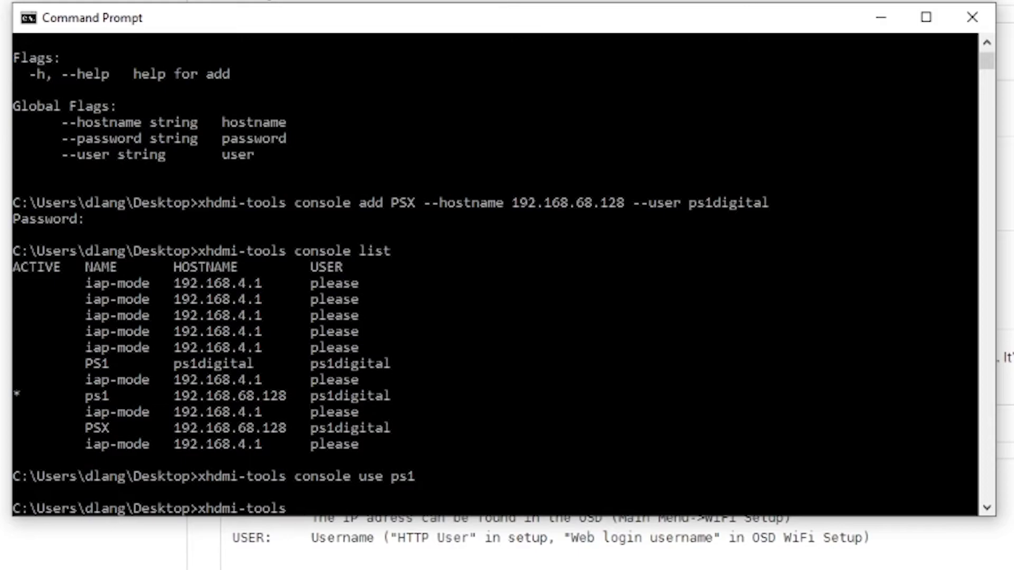
Download the console configuration into a file named FILE
type("config")
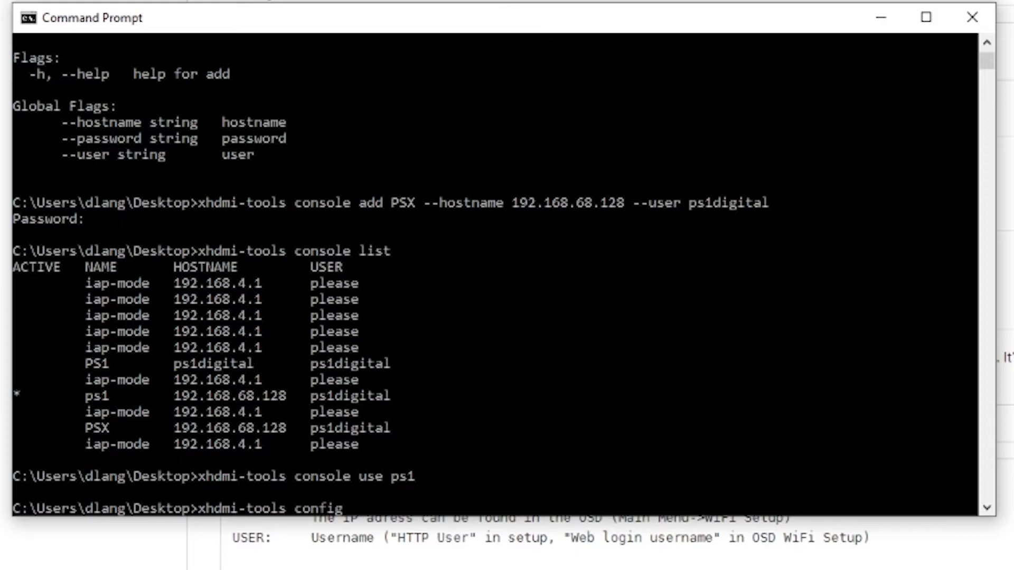
type("download")
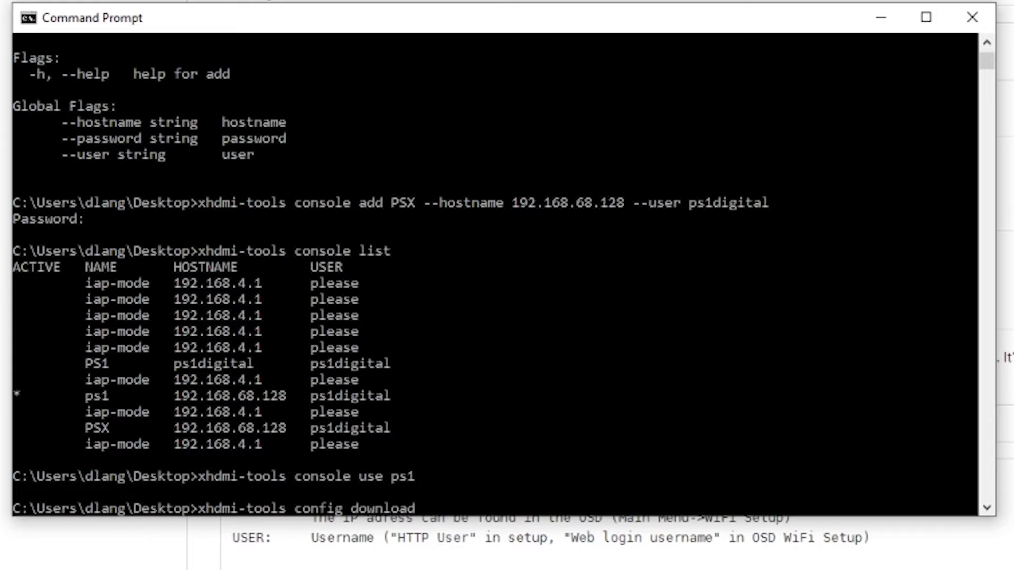
type("FILE")
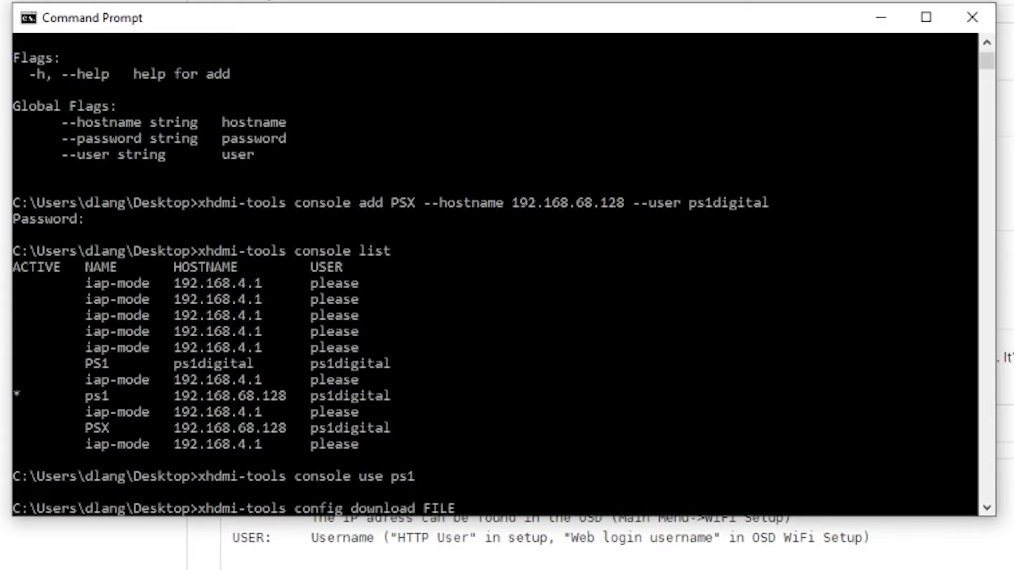
key("Return")
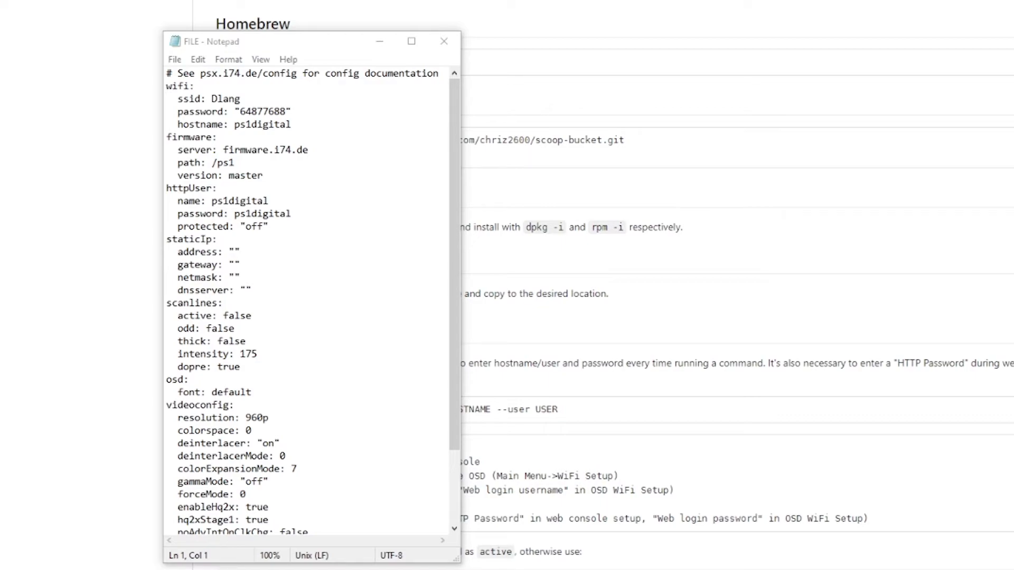
Set extraPins under misc to 1 in FILE and close Notepad
scroll("down", 3)
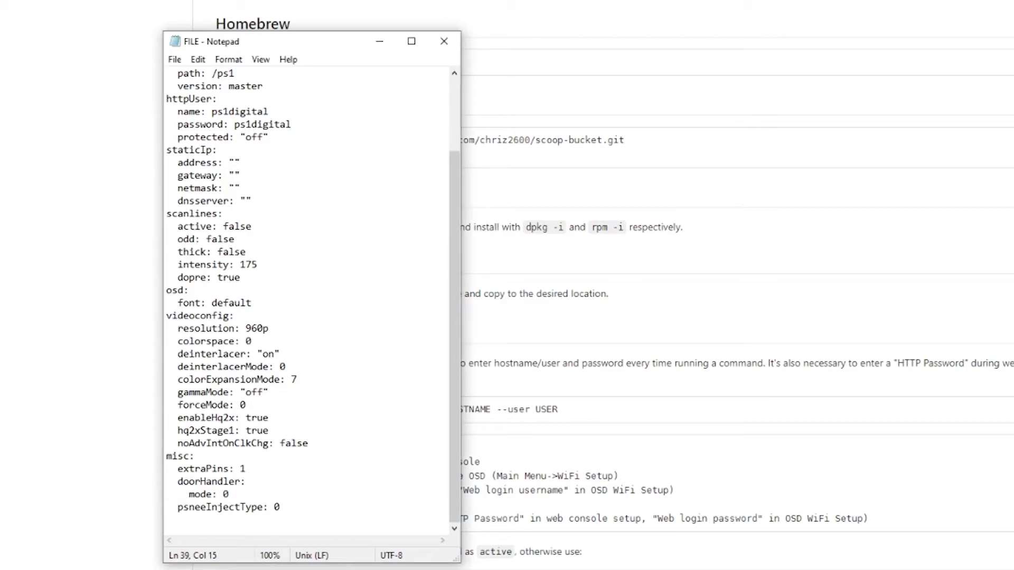
double_click(241, 468)
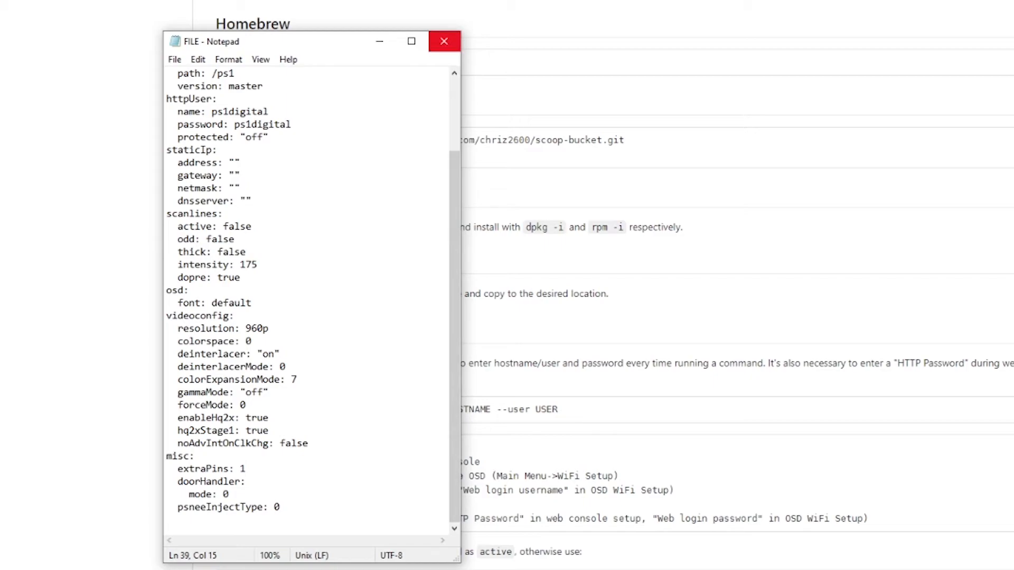
left_click(174, 59)
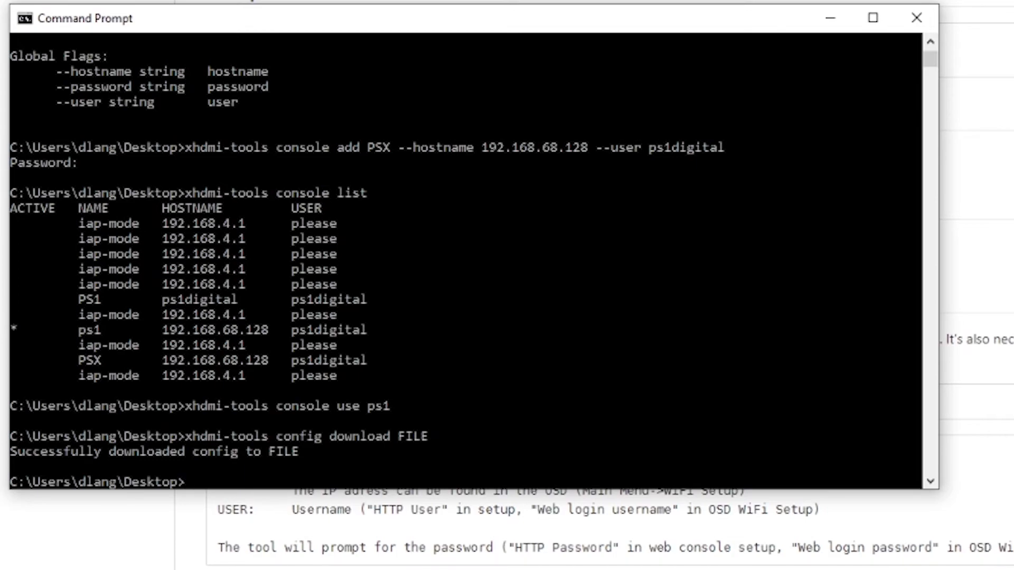
Enter the xhdmi-tools config upload command for FILE
type("xhdmi-tools")
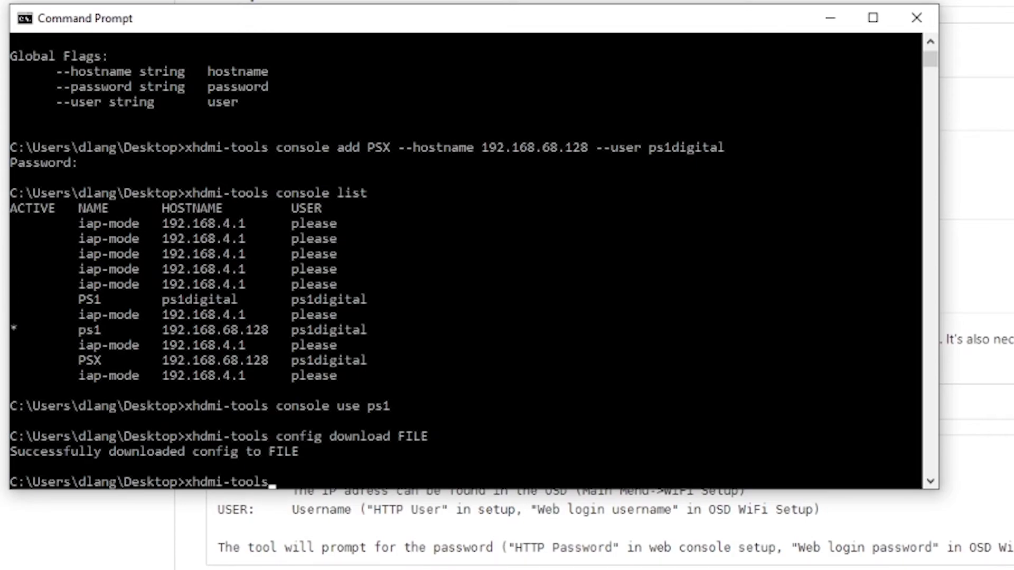
type("config")
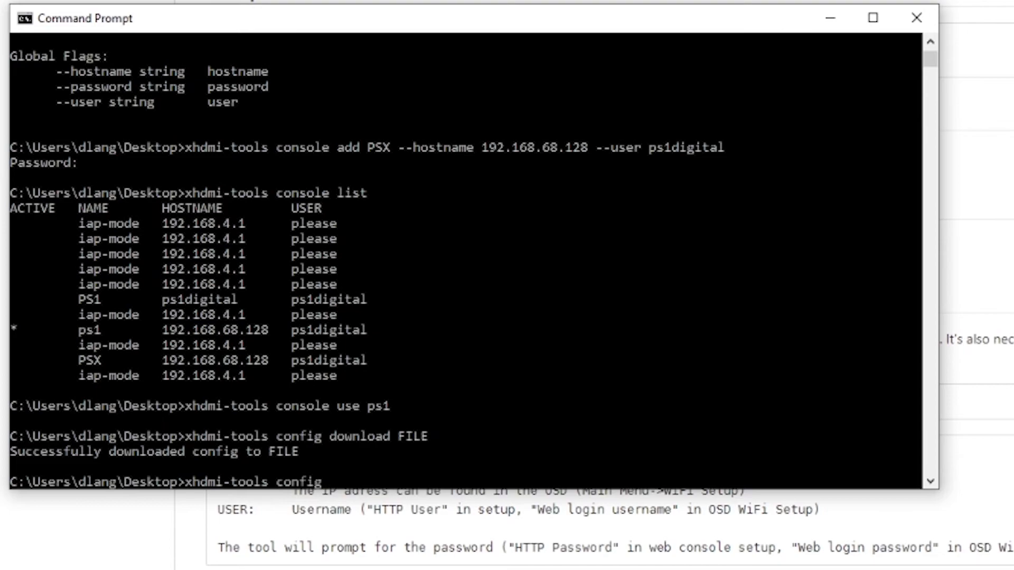
type("upload FI")
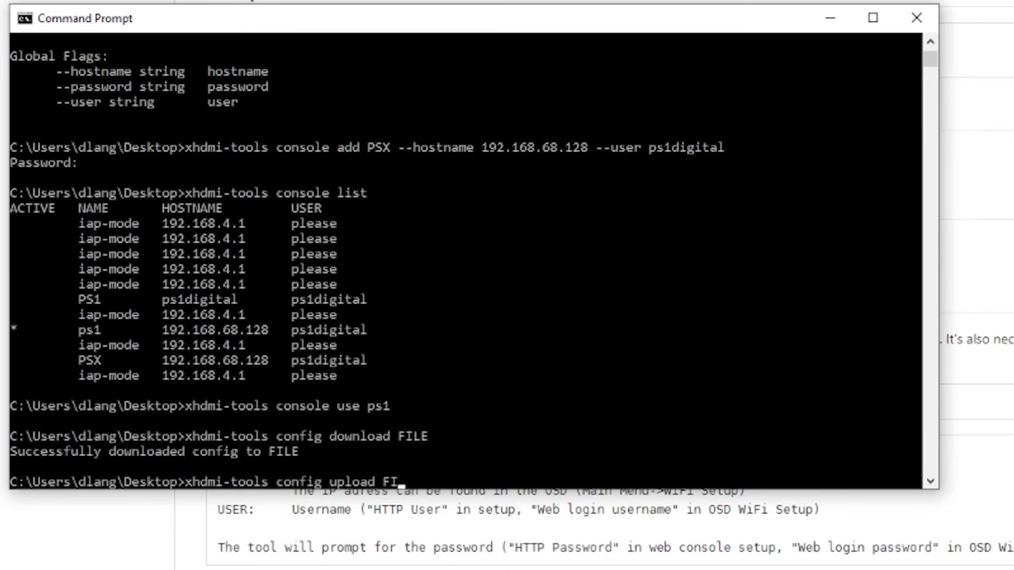